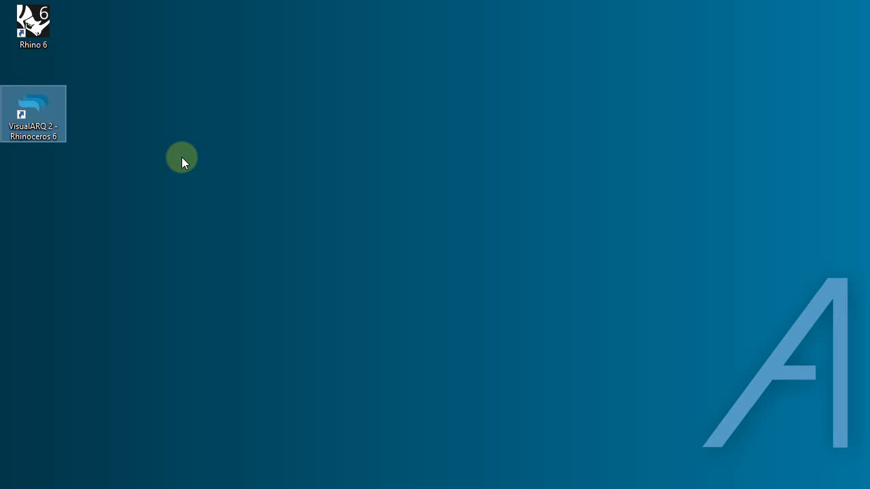
mouse_move(153, 163)
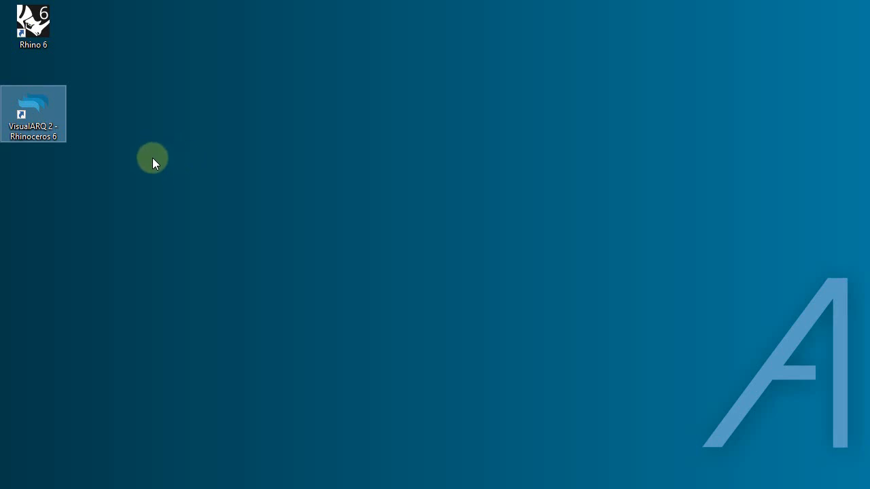
mouse_move(152, 161)
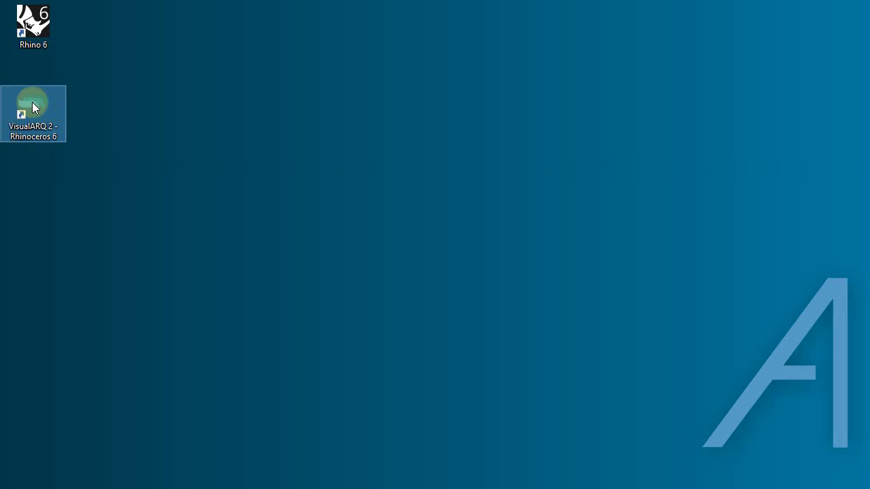
Step: Launch VisualARQ 2 - Rhinoceros 6, then close the splash screen and the floating VisualARQ toolbar
click(34, 26)
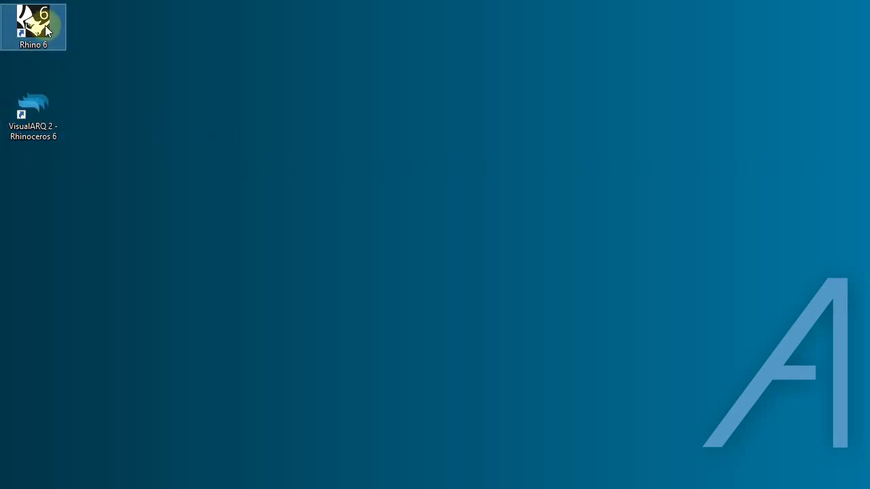
mouse_move(33, 114)
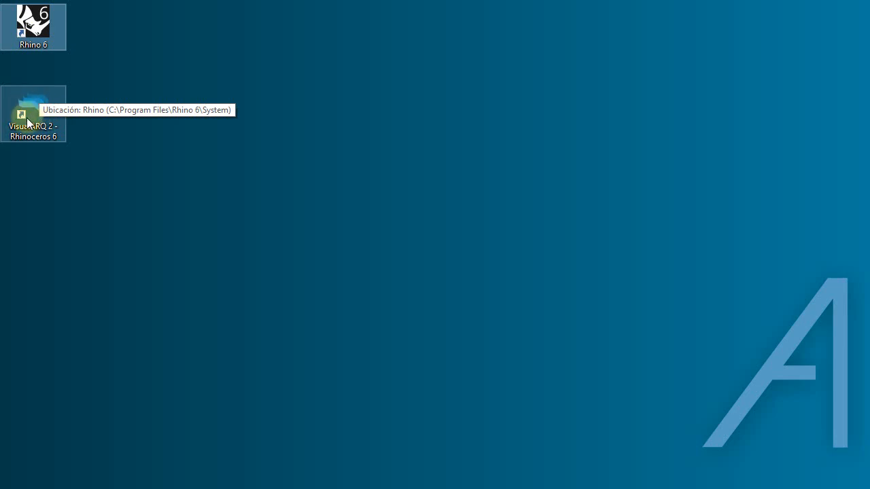
mouse_move(32, 27)
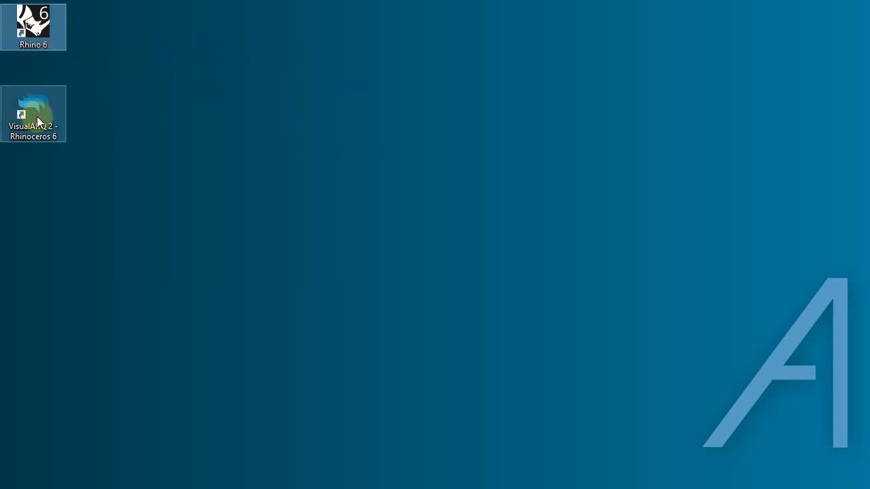
mouse_move(37, 114)
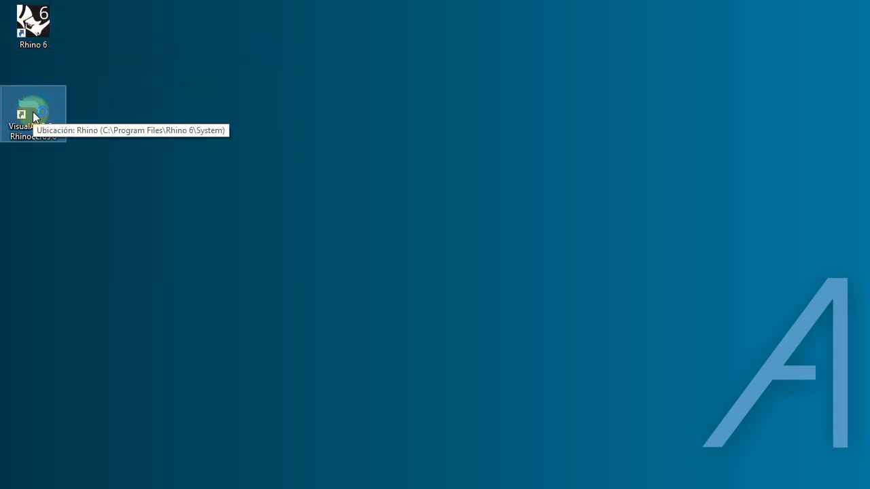
double_click(33, 114)
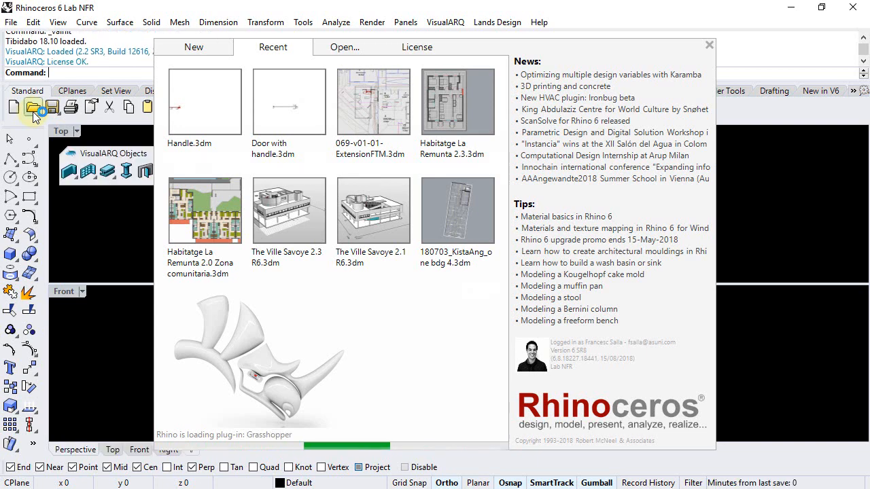
click(33, 107)
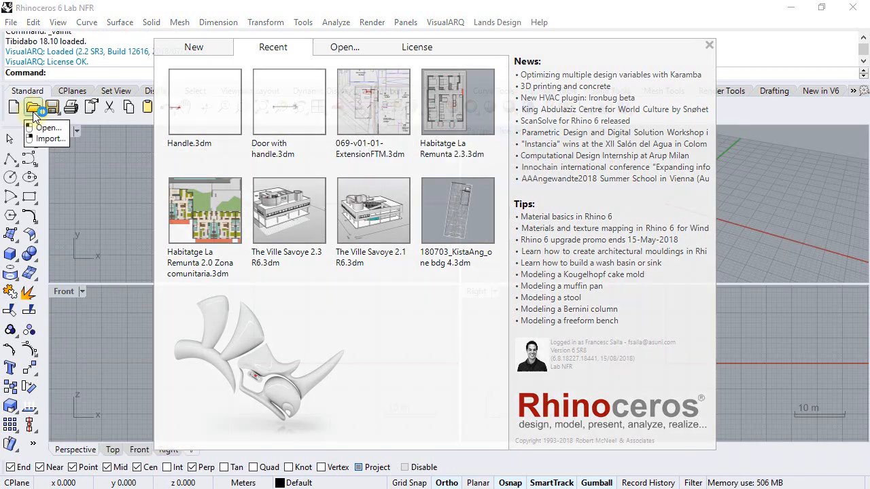
click(709, 45)
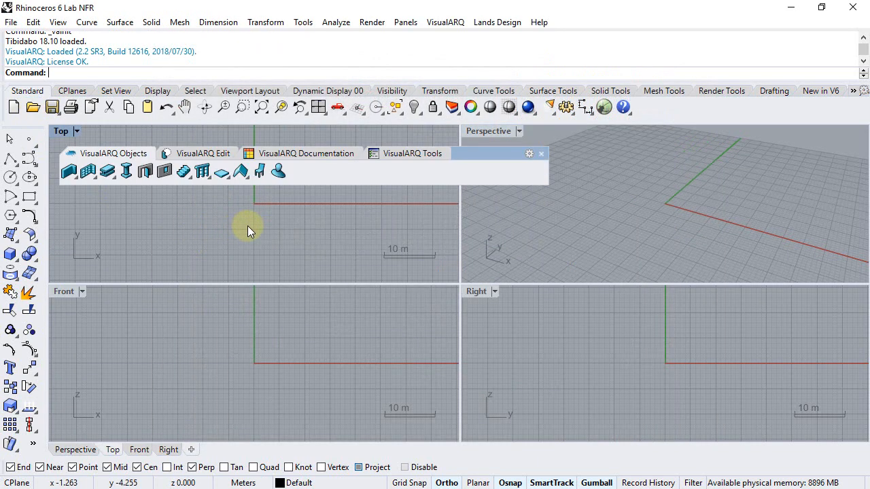
mouse_move(249, 207)
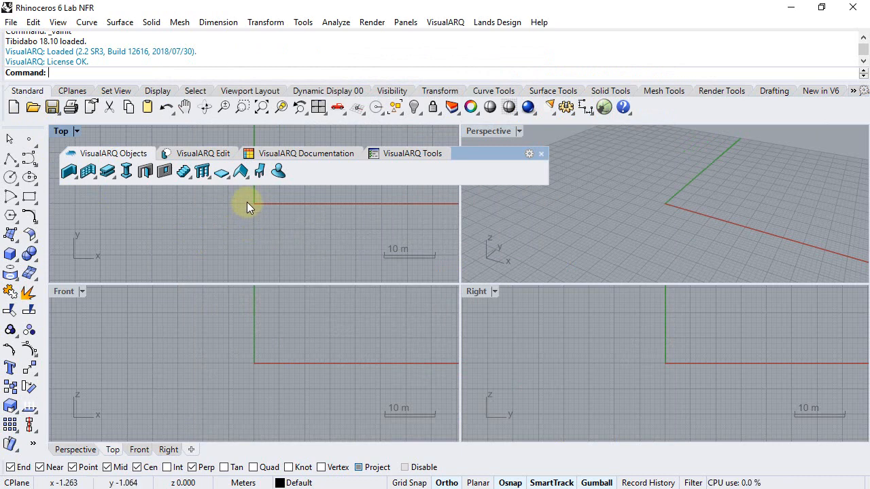
mouse_move(333, 178)
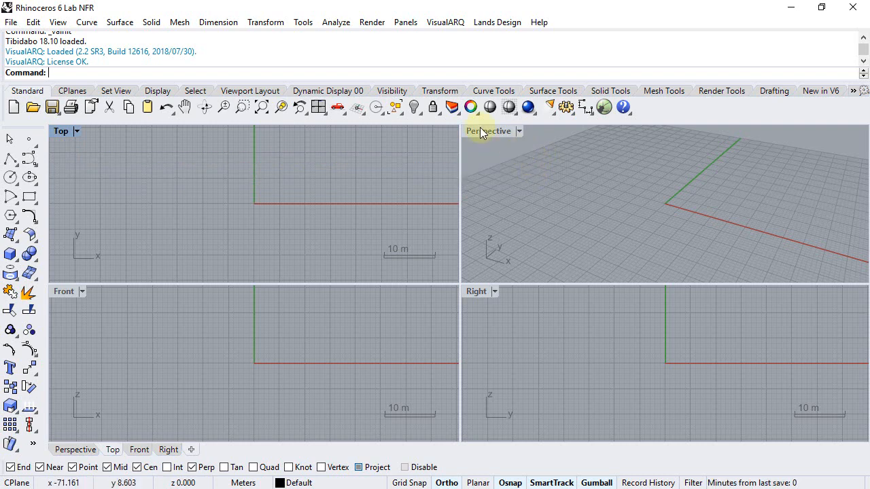
Step: Re-enable the VisualARQ (4 tabs) toolbar group from the VisualARQ2 file in Toolbar Layout
click(303, 22)
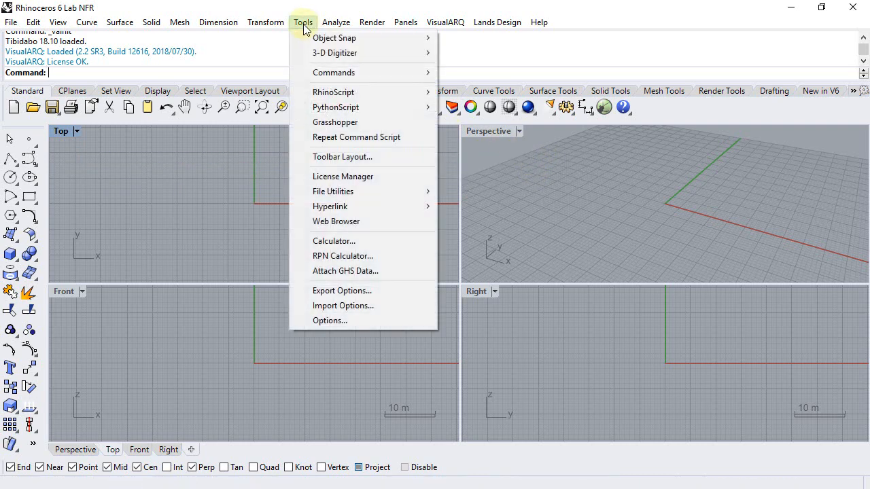
click(342, 156)
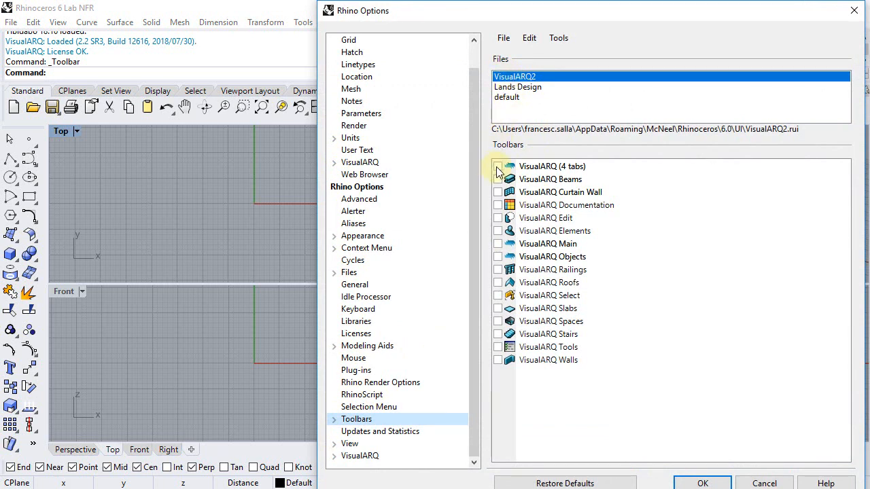
click(498, 166)
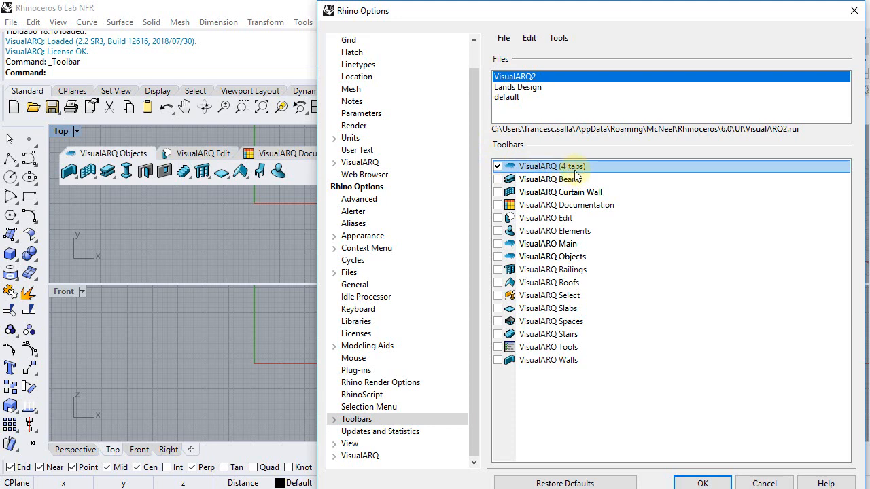
click(702, 483)
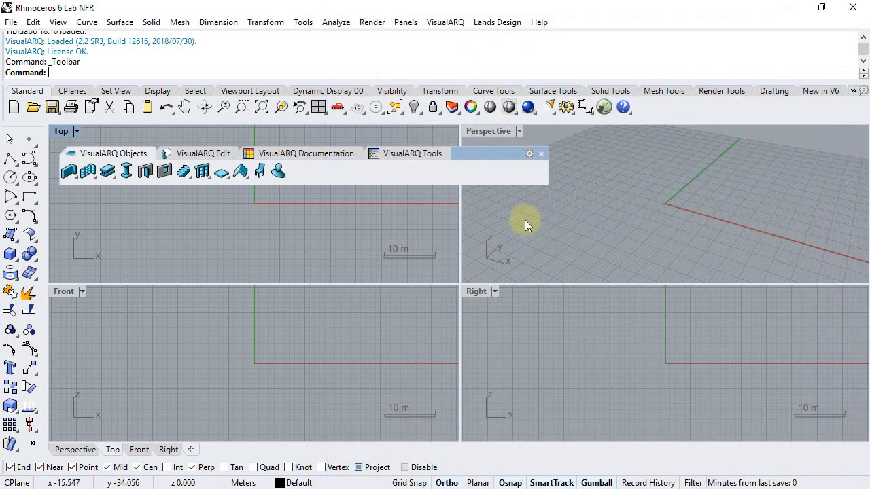
Step: Dock the VisualARQ tab group beside the Standard toolbar tabs in the top toolbar area
click(541, 153)
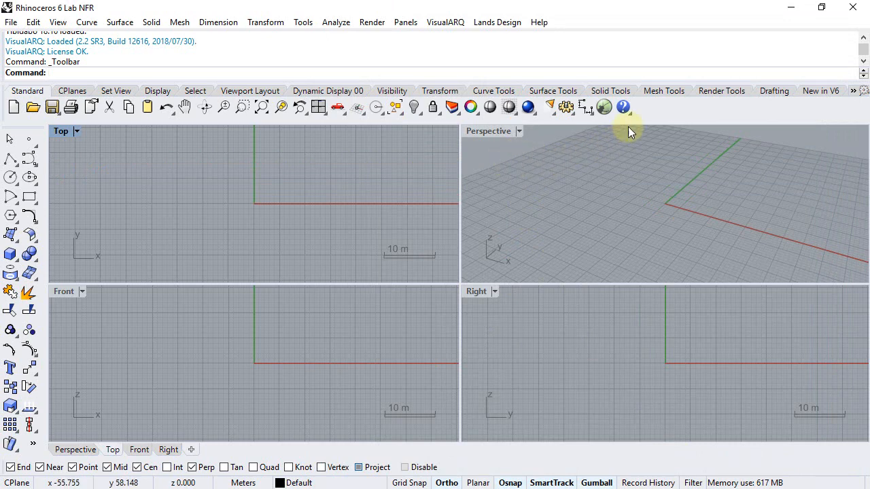
mouse_move(639, 111)
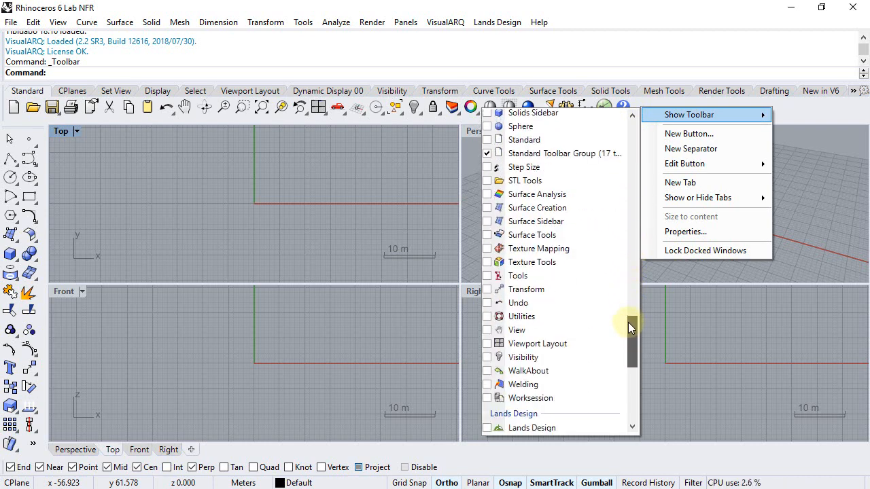
scroll(down, 3)
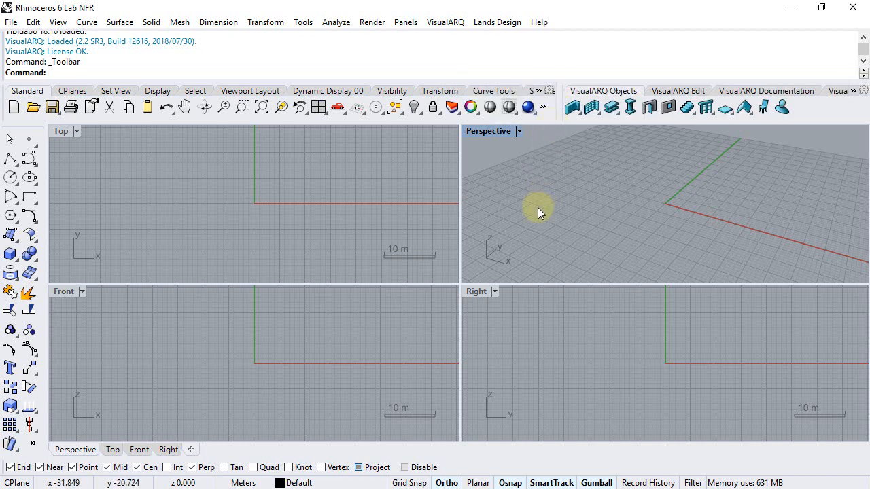
Step: Dock the Properties and Layers panels as tabs, listing Default and Layers 01–05
click(469, 107)
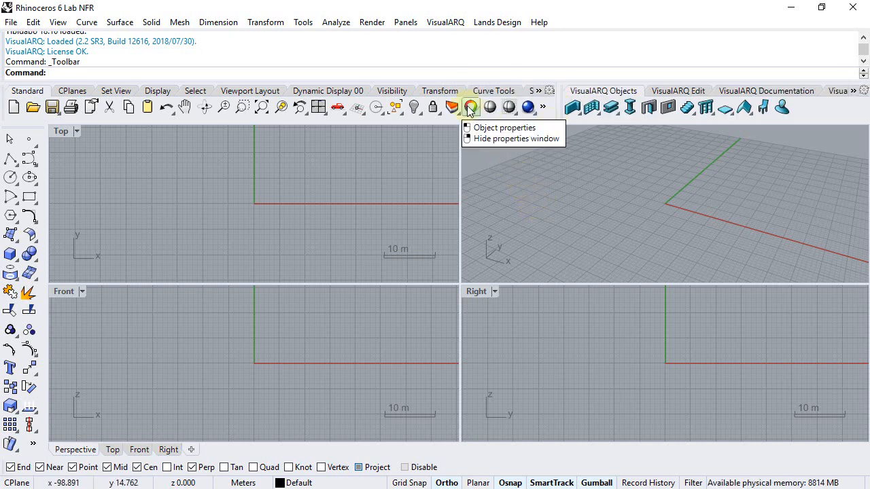
click(502, 127)
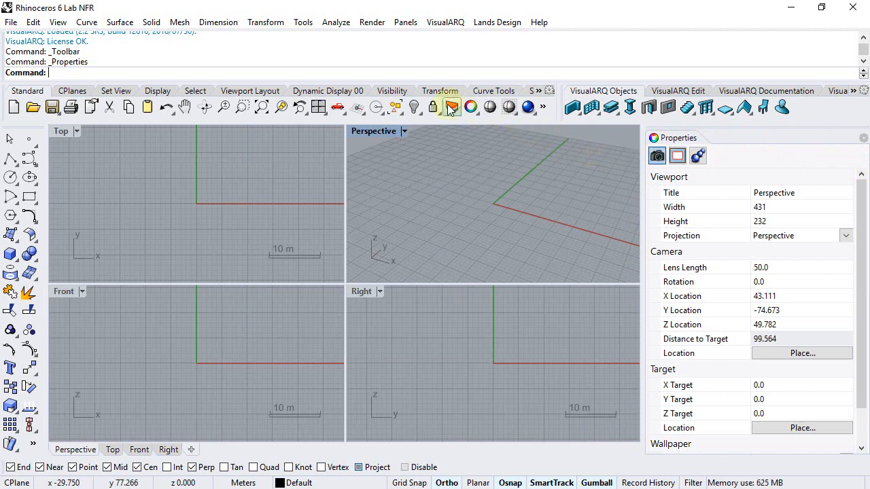
click(450, 107)
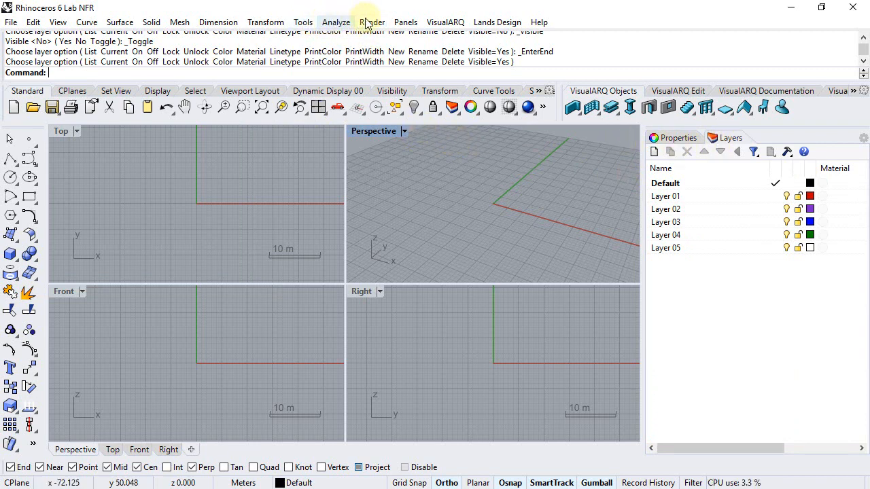
click(405, 22)
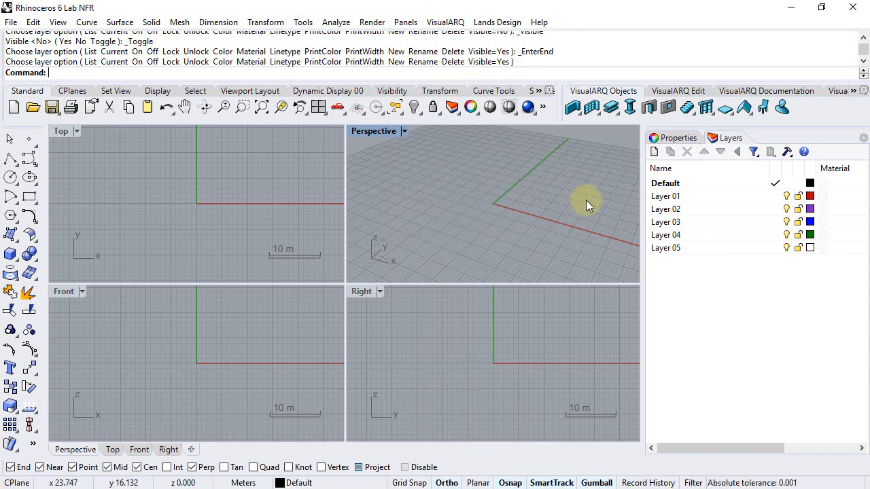
mouse_move(459, 185)
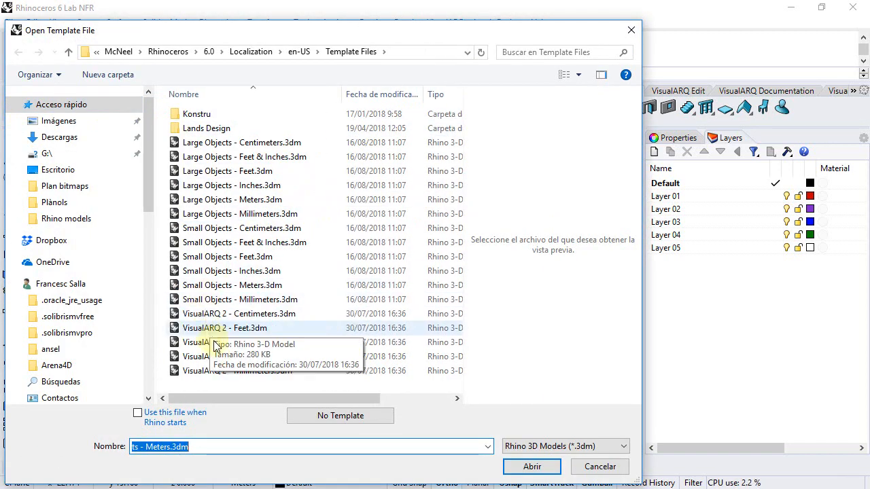
Step: Create a new document from the VisualARQ 2 - Meters.3dm template
click(229, 356)
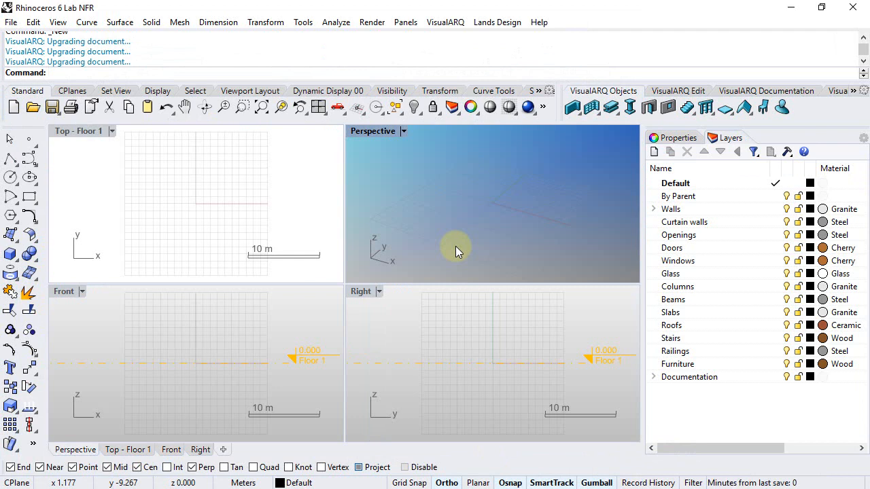
mouse_move(438, 212)
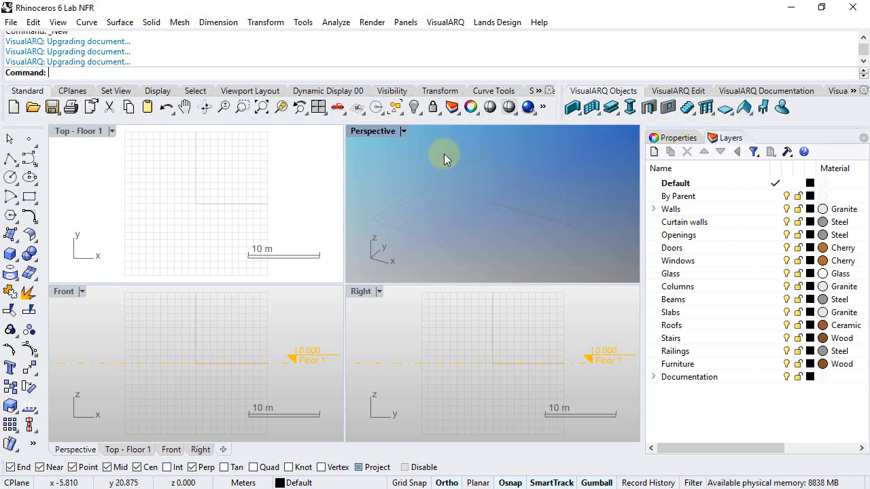
mouse_move(363, 227)
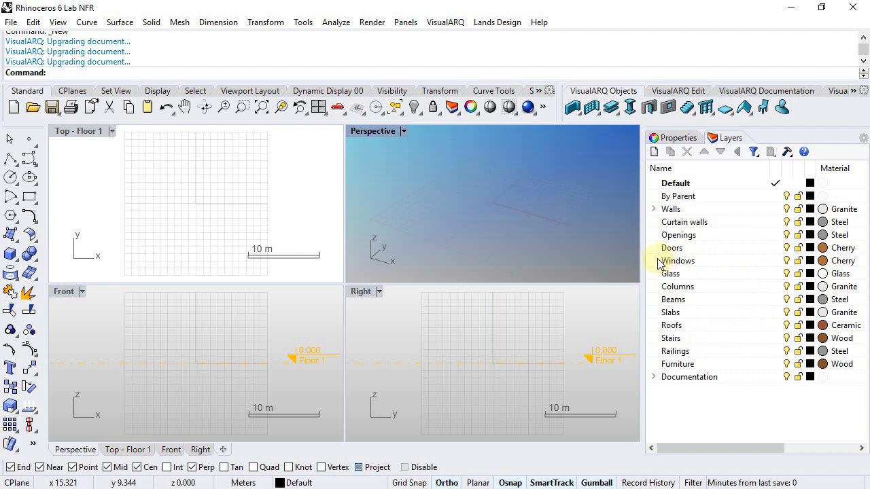
mouse_move(693, 286)
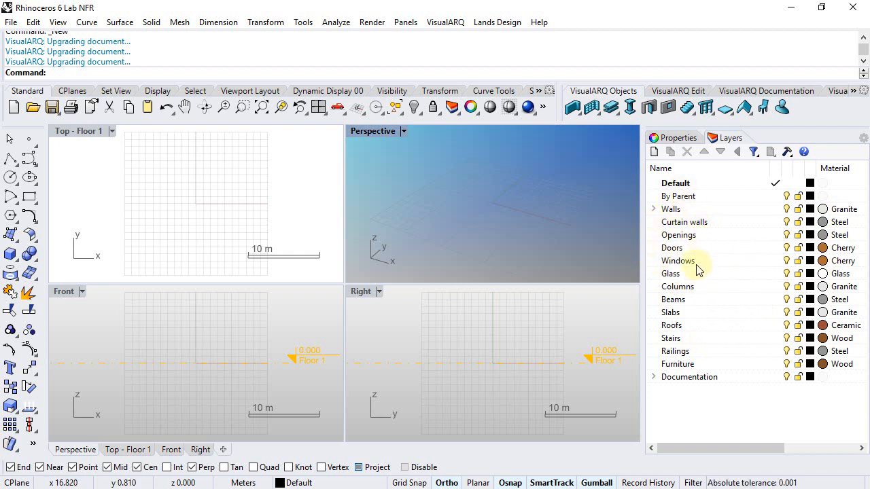
Step: Look over the Walls, Doors, Windows and Slabs layers, then open the Tools menu
click(302, 22)
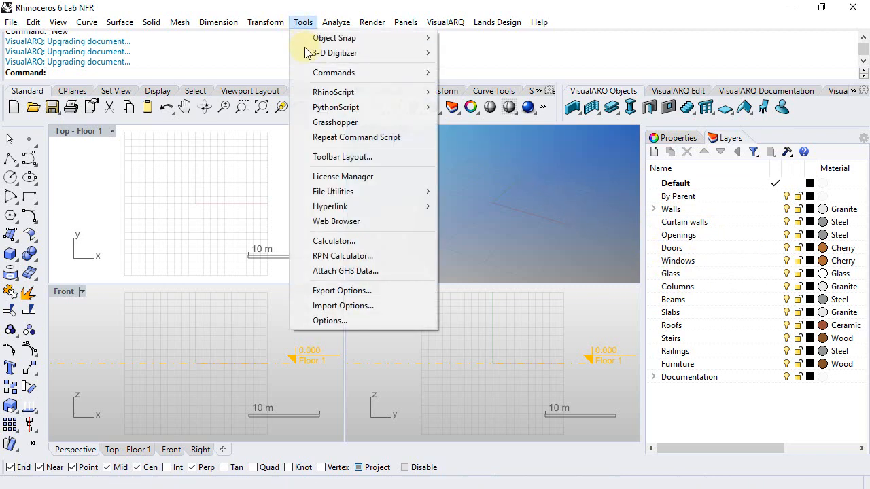
click(329, 320)
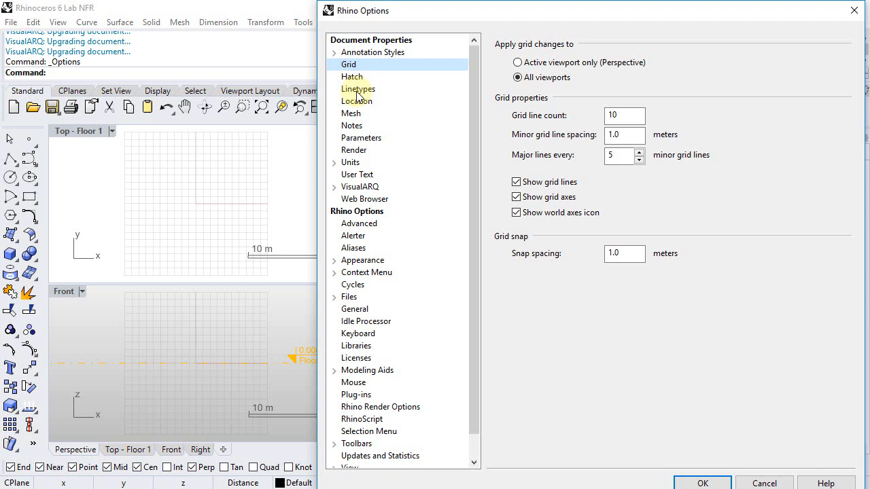
click(360, 187)
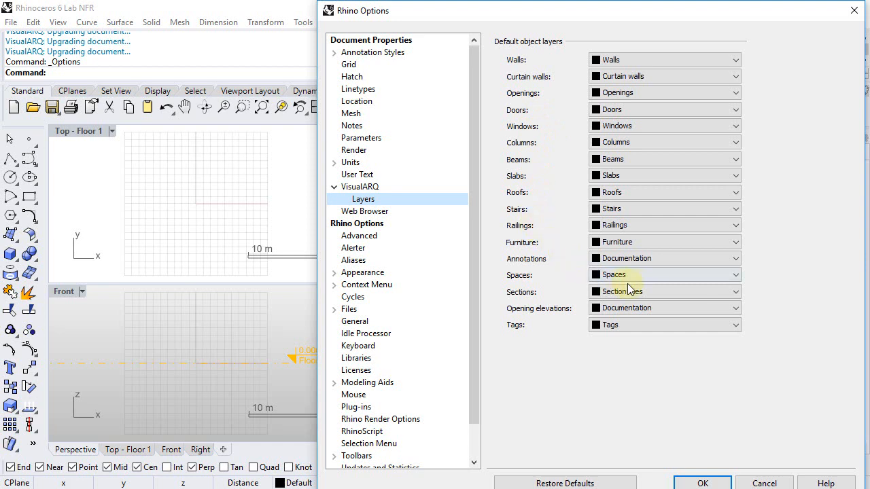
click(734, 325)
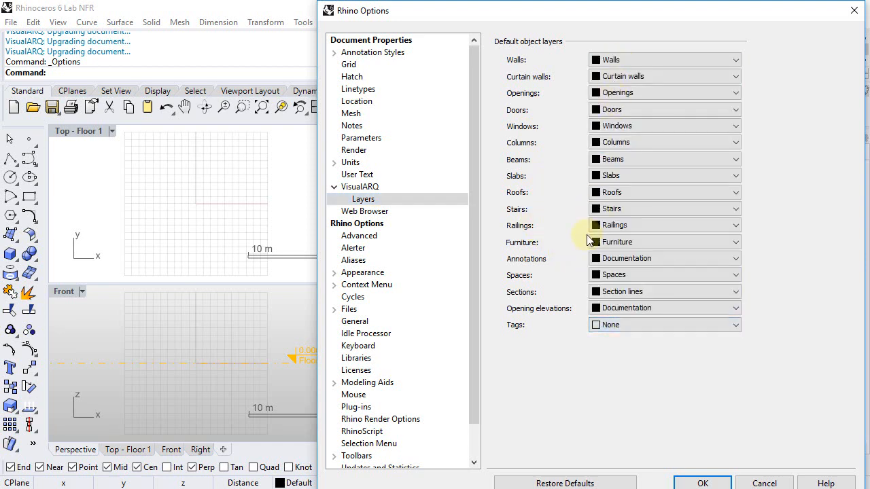
click(664, 325)
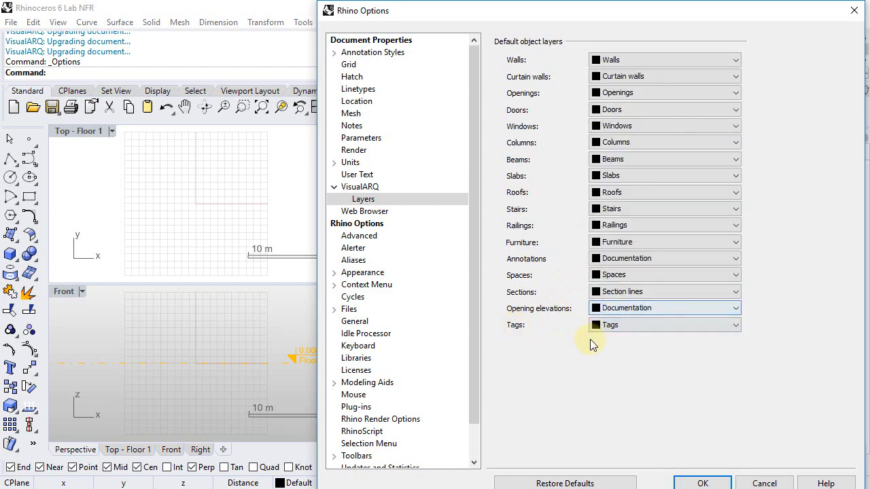
click(702, 483)
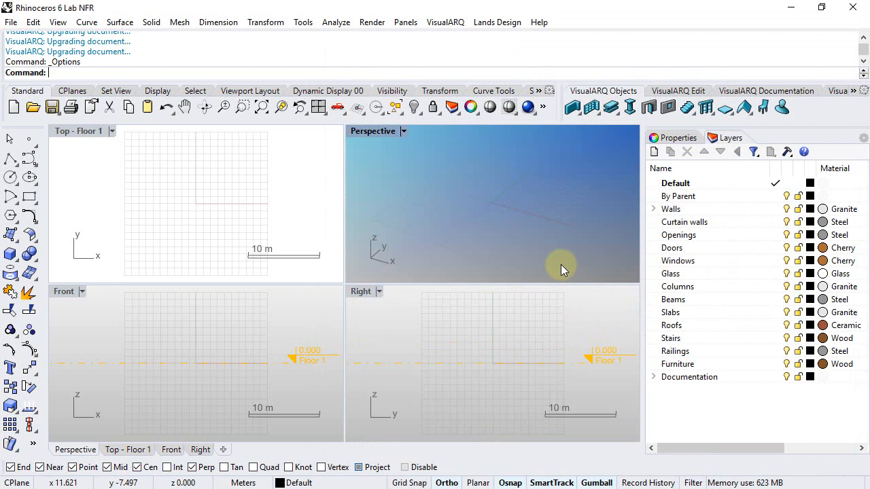
mouse_move(550, 245)
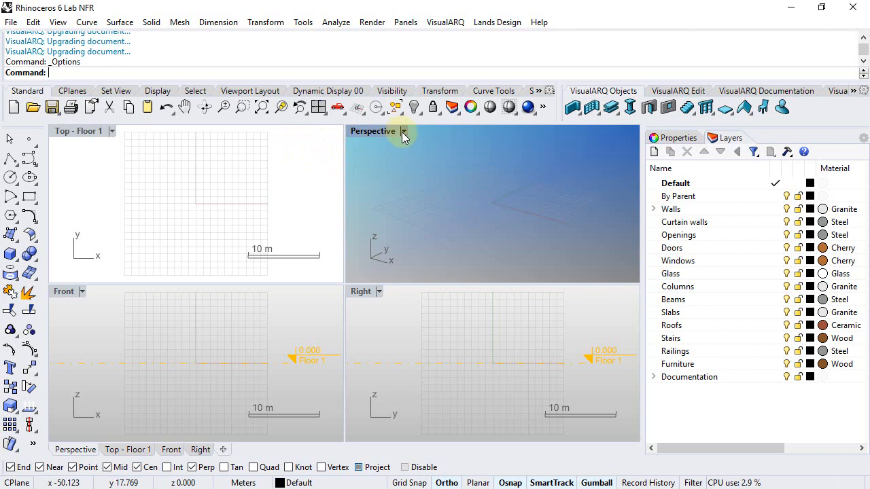
click(400, 131)
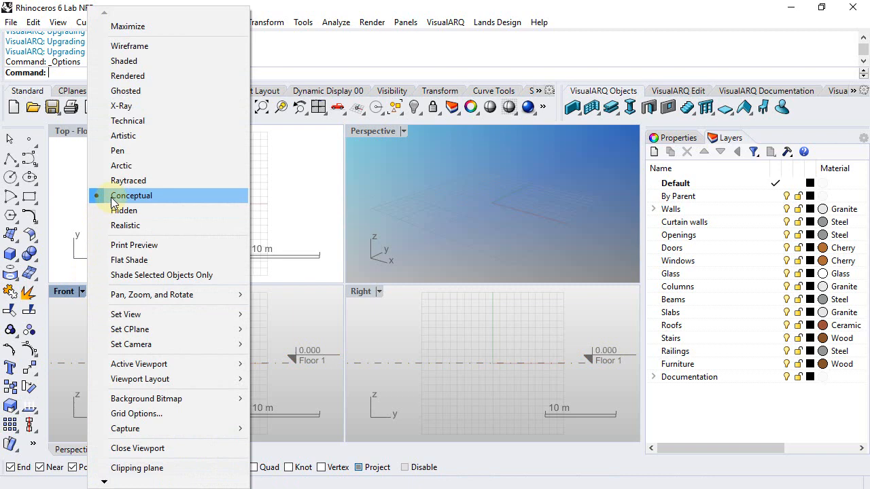
click(131, 195)
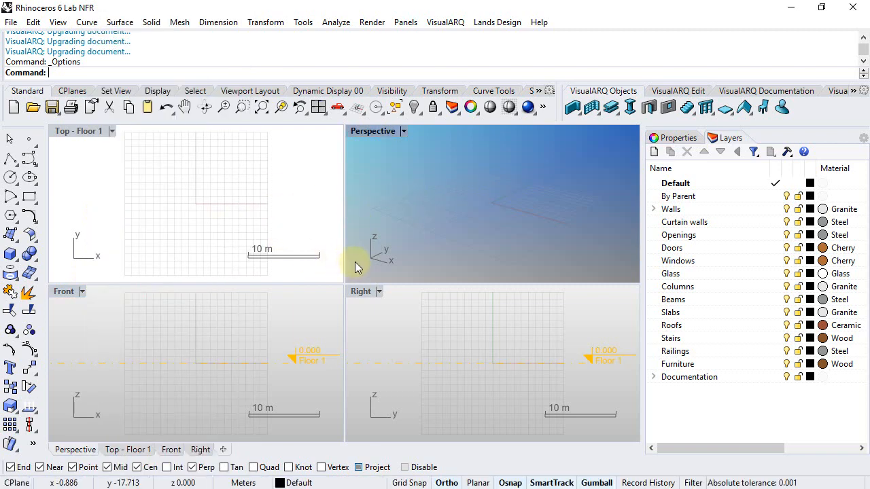
mouse_move(527, 350)
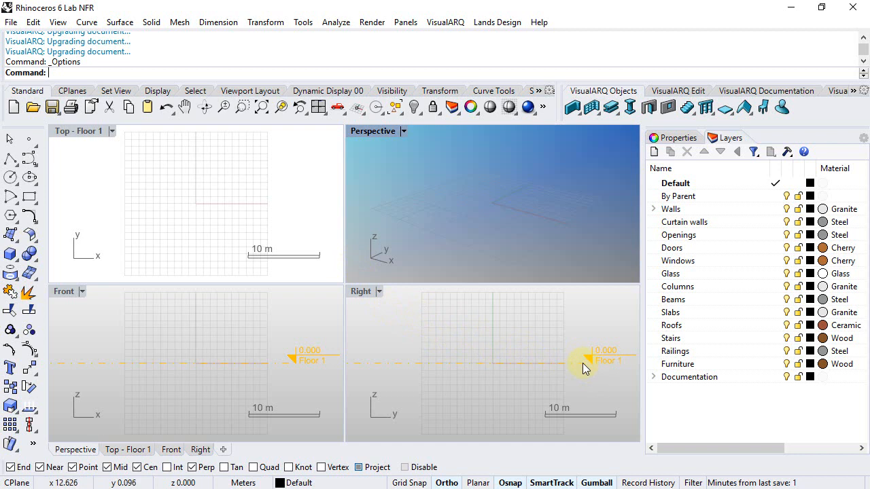
mouse_move(509, 265)
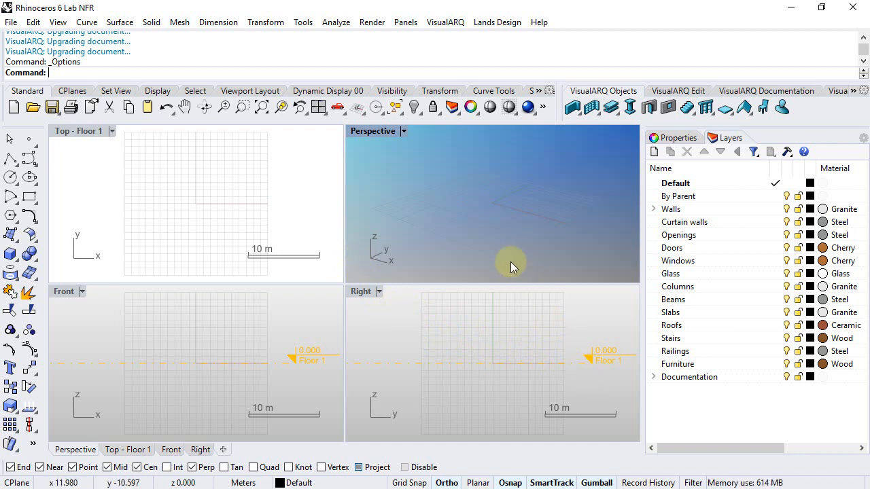
mouse_move(454, 271)
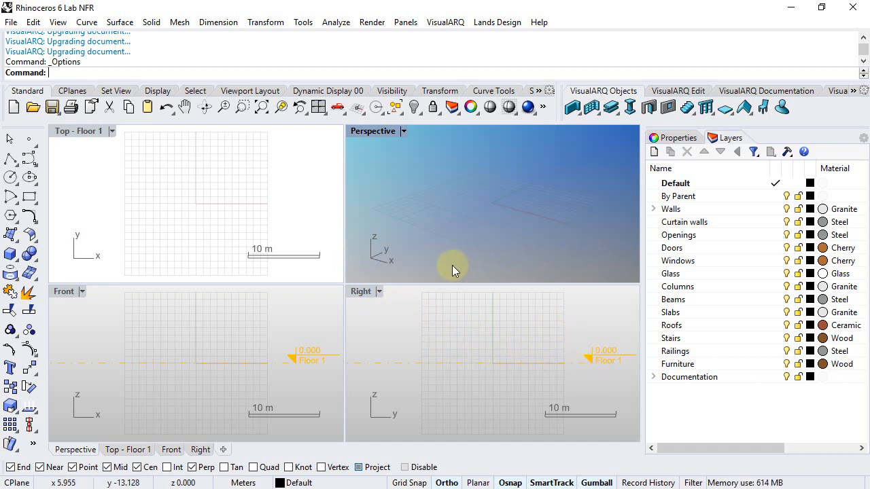